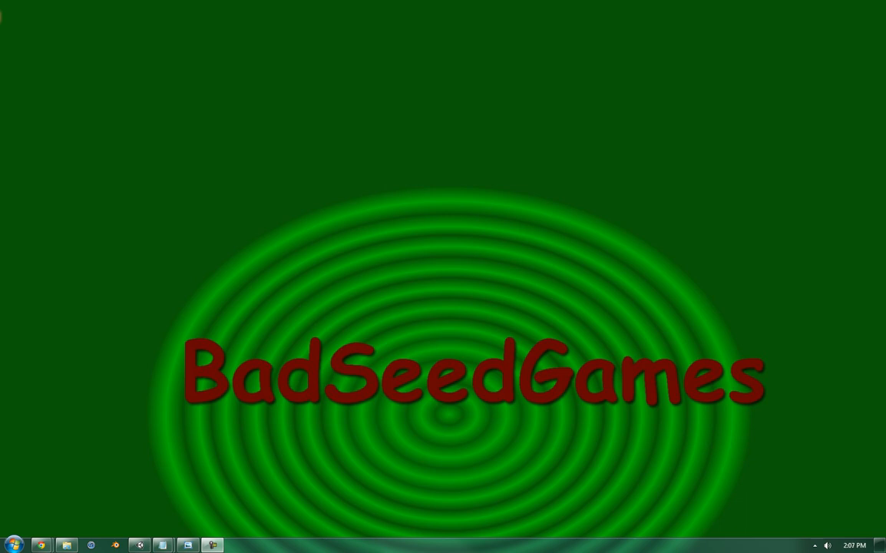
# Bring Unity forward and expand the Input action category listing Mouse Pick.
pyautogui.click(138, 545)
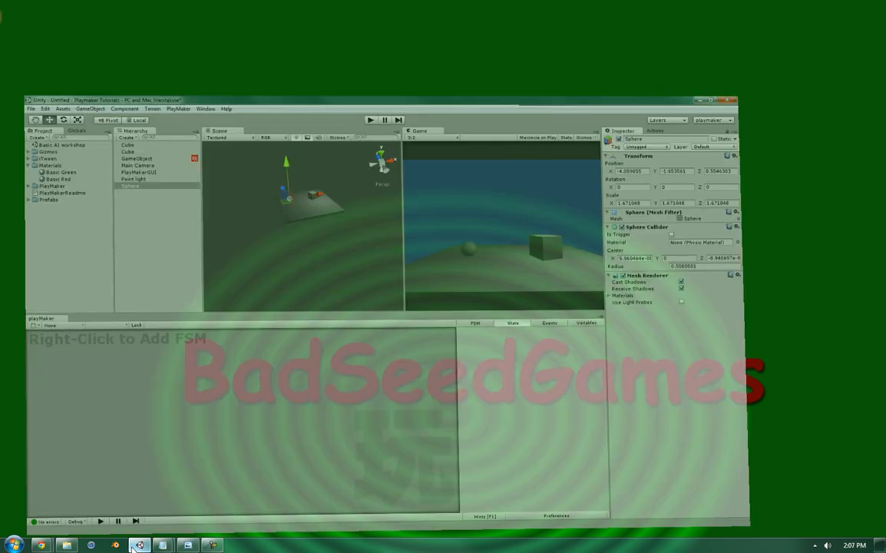
pyautogui.click(720, 99)
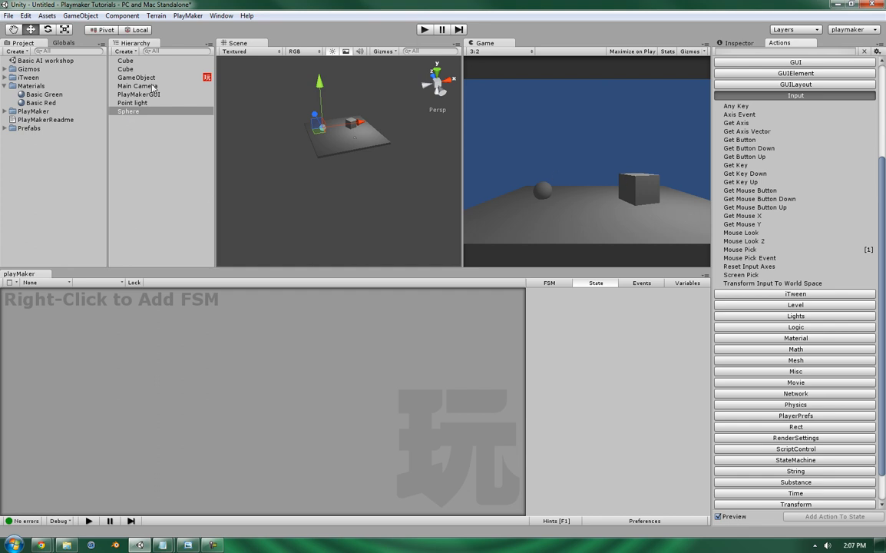
# Select GameObject and show its FSM with State 1's Mouse Pick action.
pyautogui.click(135, 76)
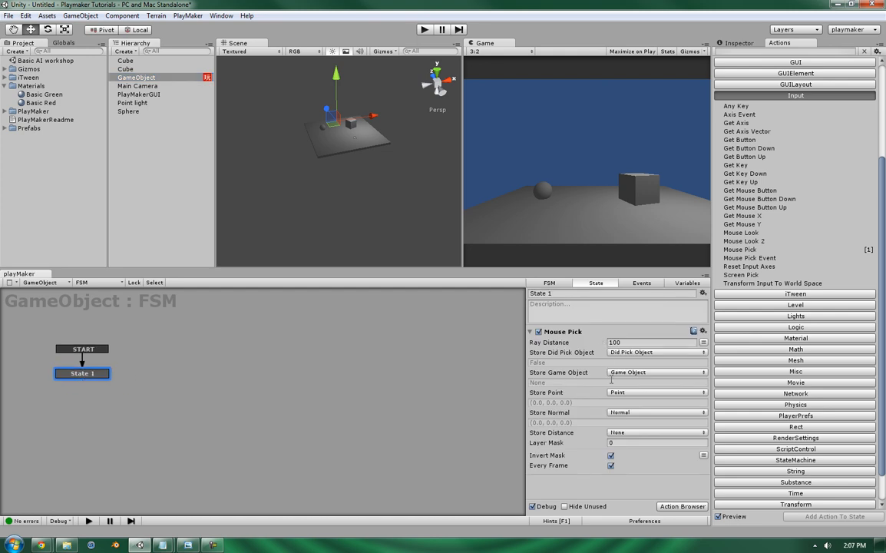
pyautogui.click(684, 282)
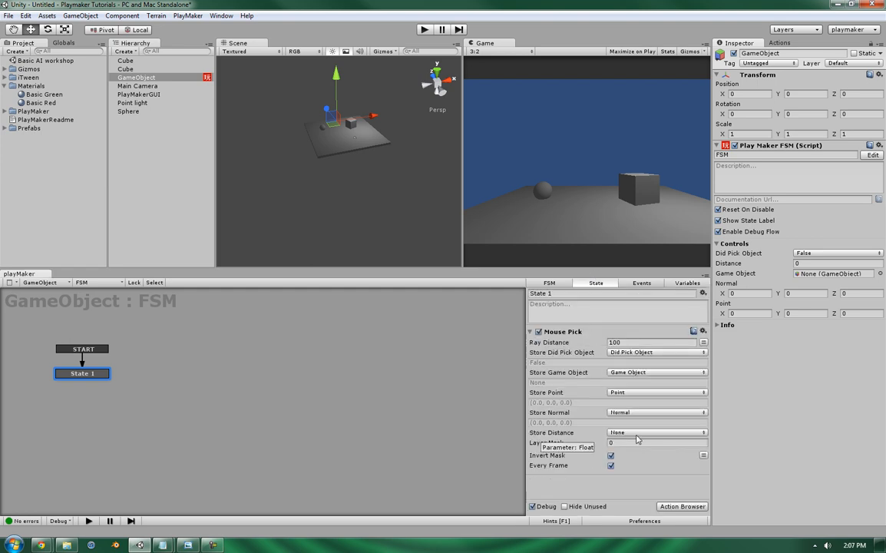
# Store Mouse Pick's hit distance in the Distance variable.
pyautogui.click(657, 432)
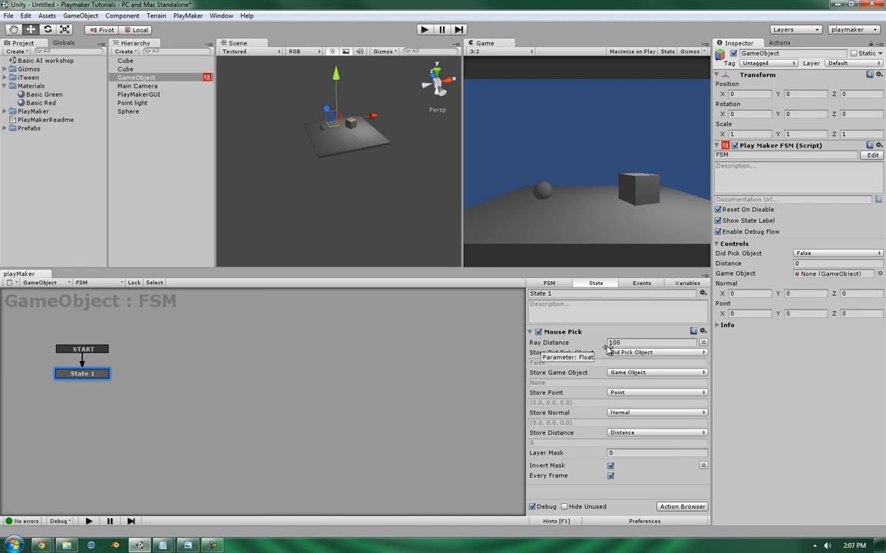
pyautogui.moveTo(560, 343)
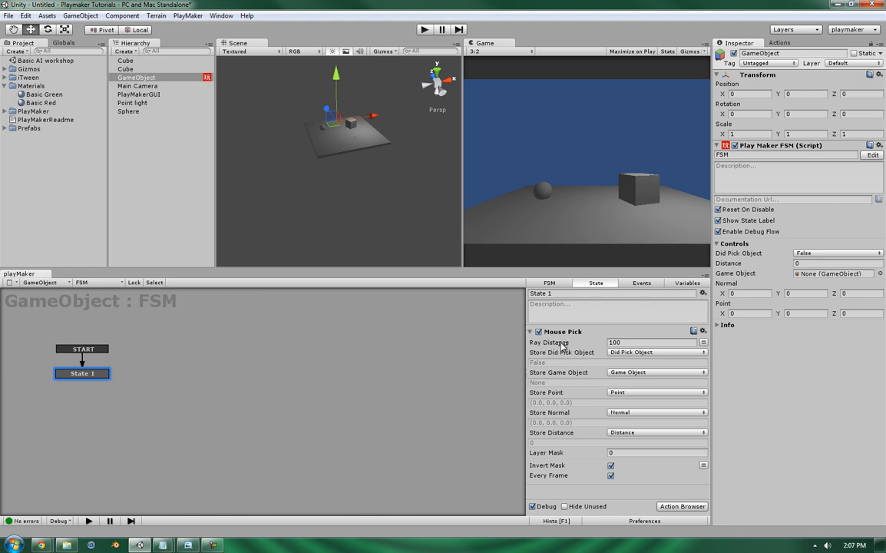
pyautogui.moveTo(571, 336)
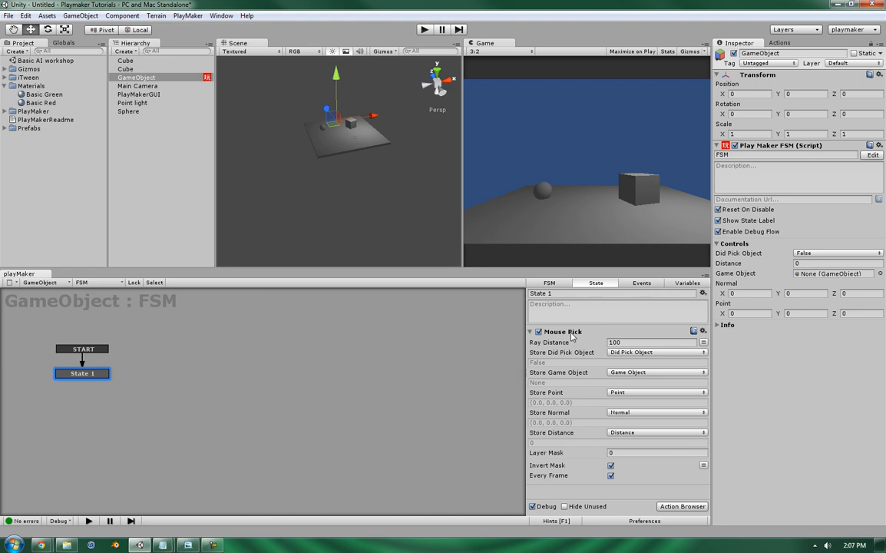
pyautogui.moveTo(509, 132)
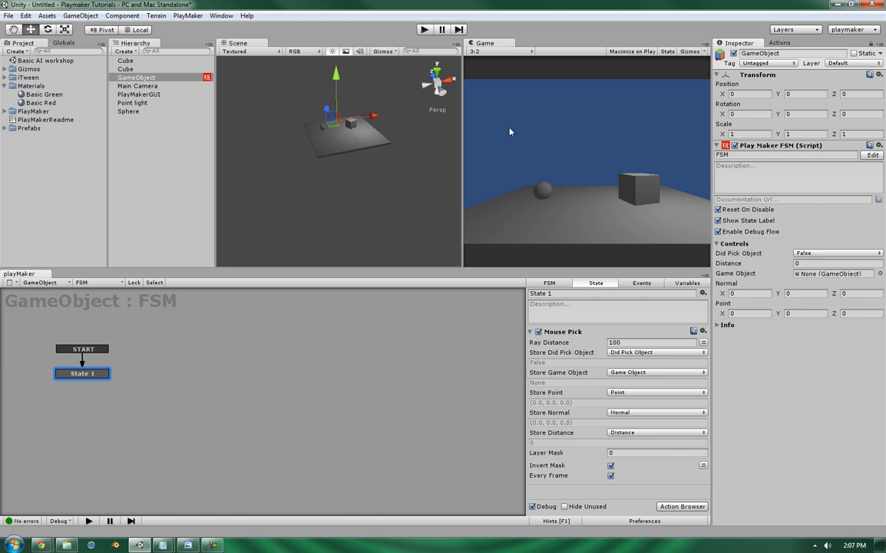
pyautogui.moveTo(589, 250)
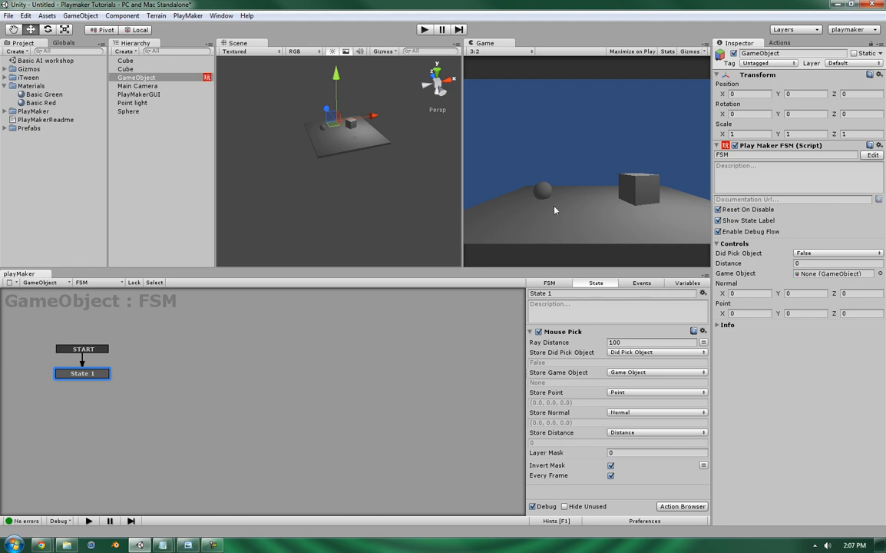
pyautogui.moveTo(626, 172)
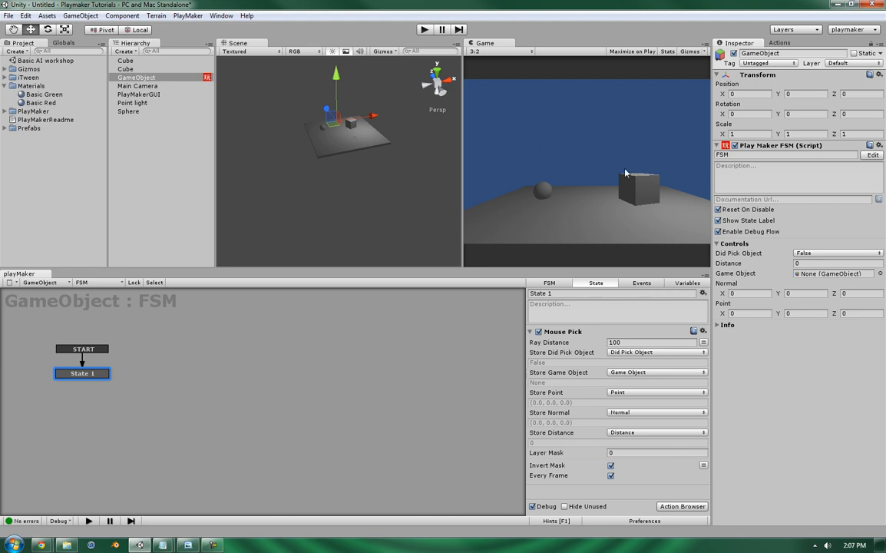
pyautogui.moveTo(550, 211)
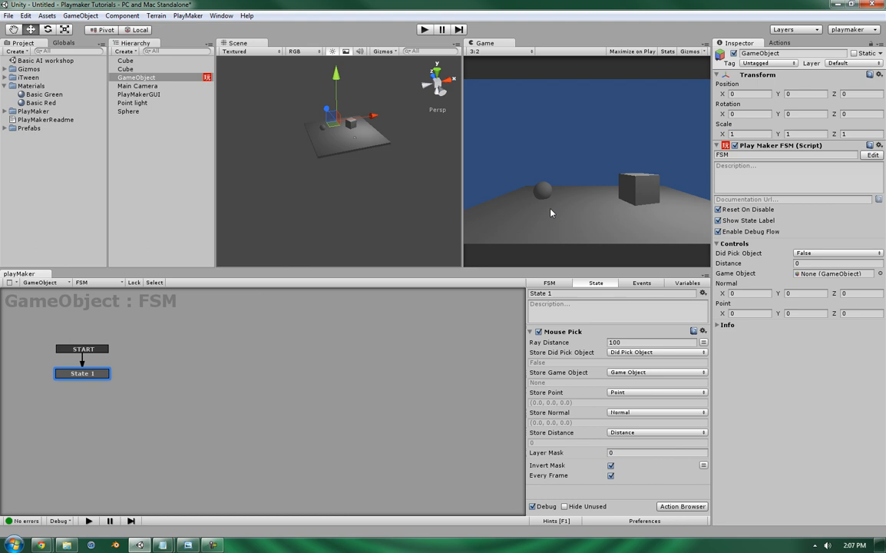
pyautogui.moveTo(543, 192)
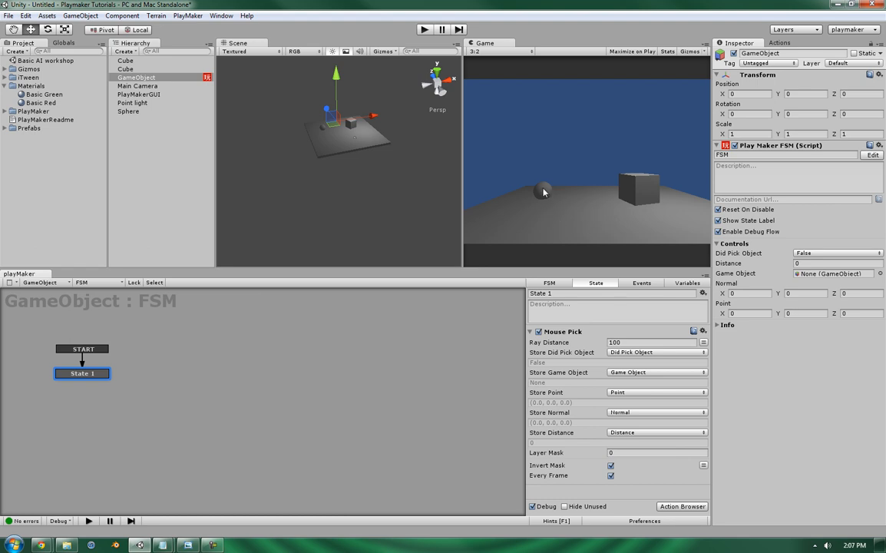
pyautogui.moveTo(544, 194)
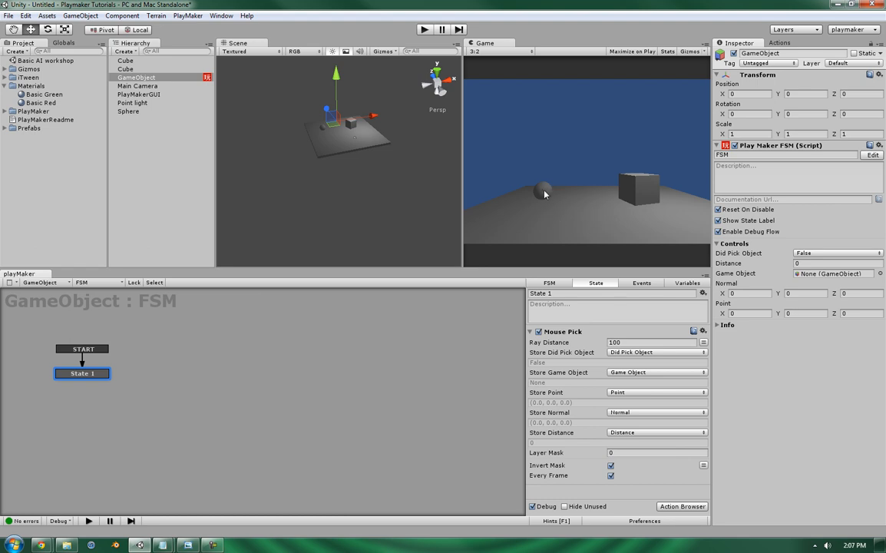
pyautogui.moveTo(545, 194)
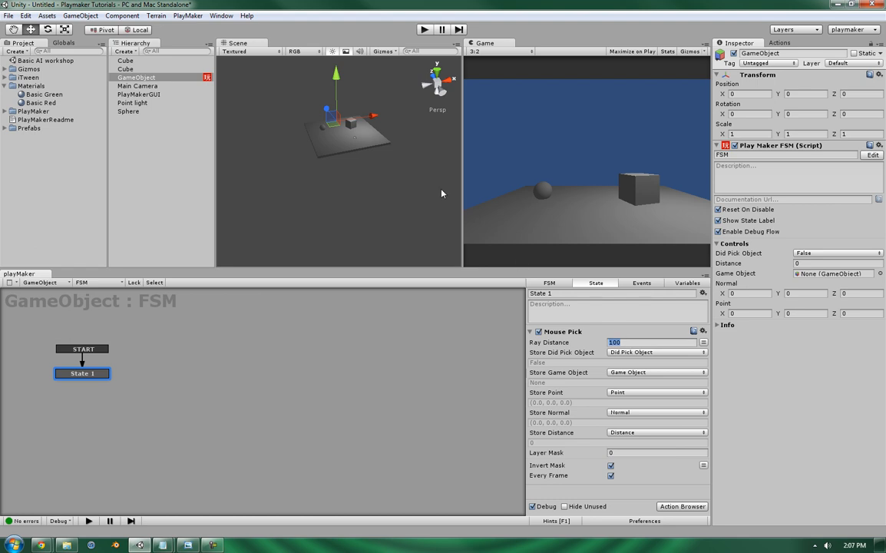
# Select Main Camera to show its Camera component in the Inspector.
pyautogui.click(138, 86)
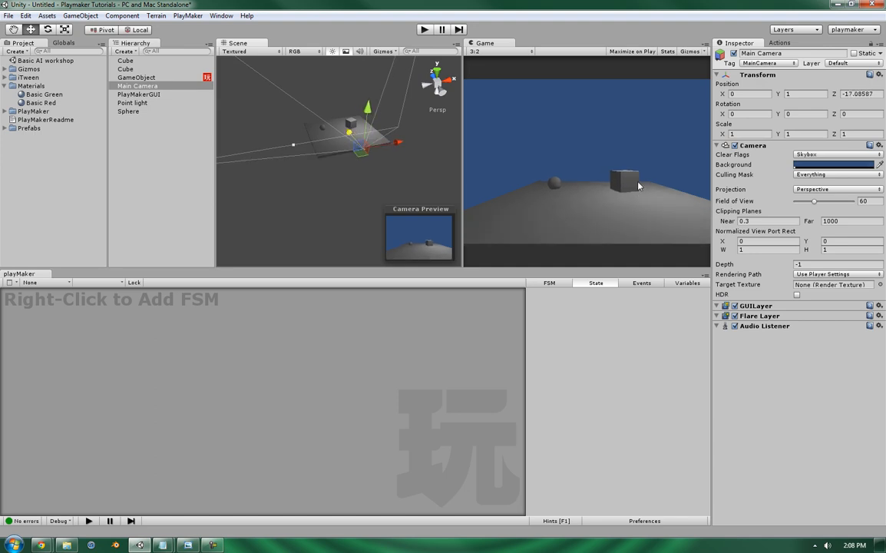
pyautogui.moveTo(396, 129)
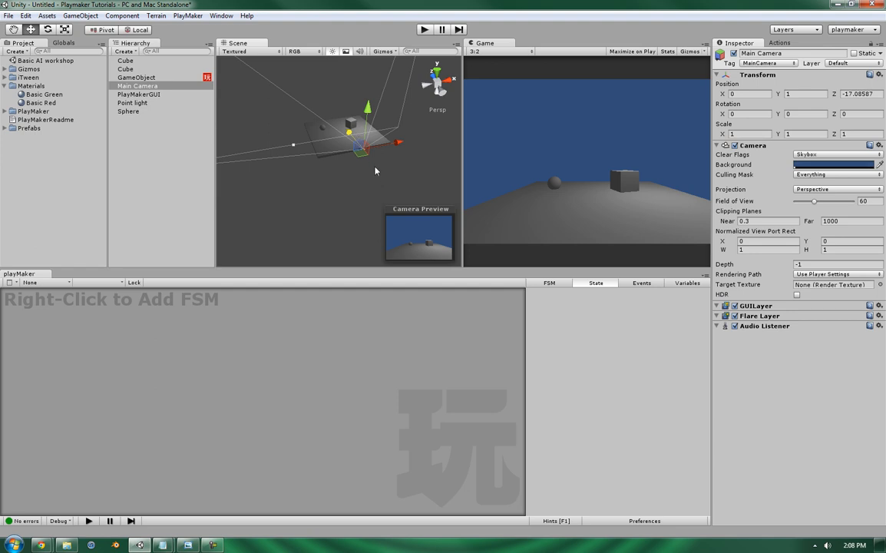
pyautogui.moveTo(365, 157)
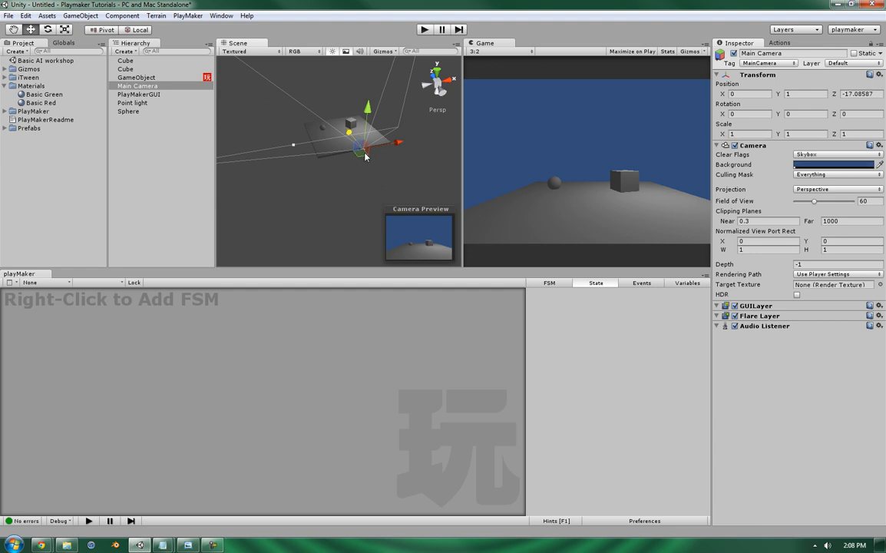
pyautogui.moveTo(628, 305)
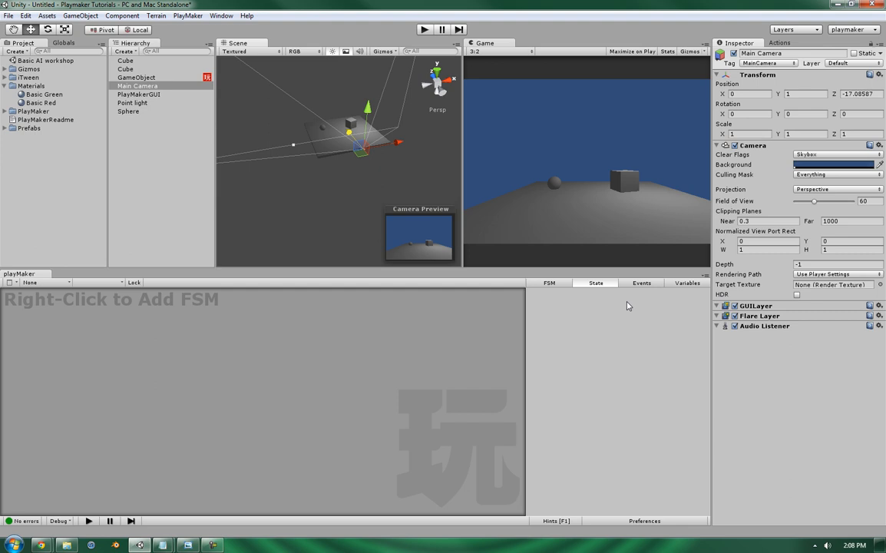
# Reselect GameObject to show its Mouse Pick FSM again.
pyautogui.click(136, 76)
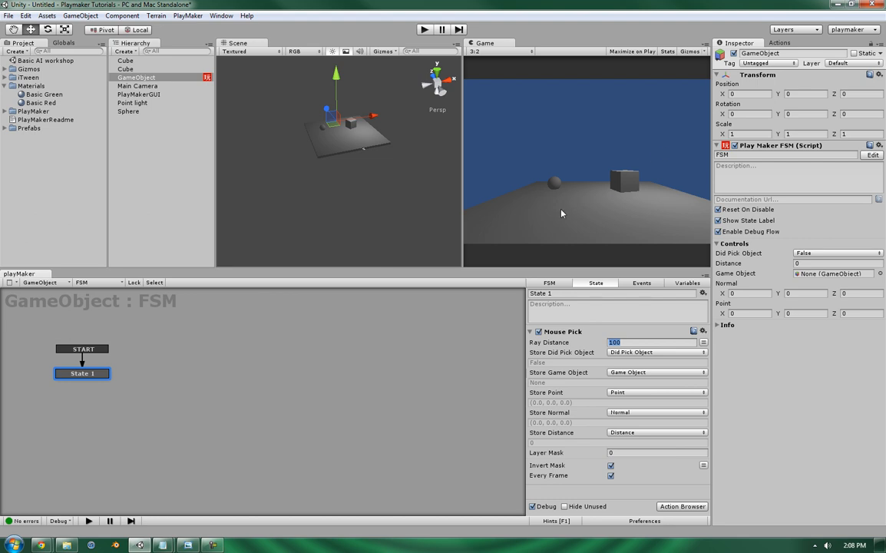
pyautogui.moveTo(678, 377)
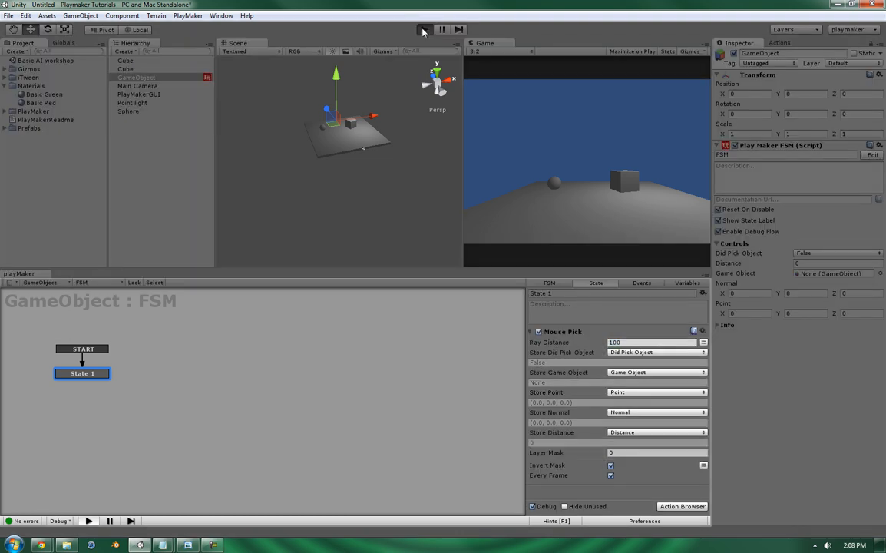
# Start play mode and hover the Game view so Mouse Pick reports a hit on the Cube.
pyautogui.click(423, 29)
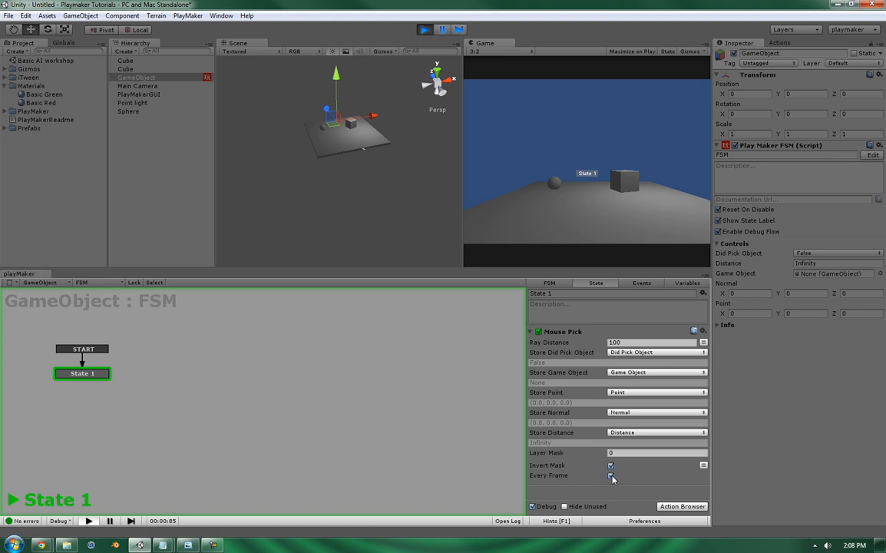
pyautogui.click(611, 465)
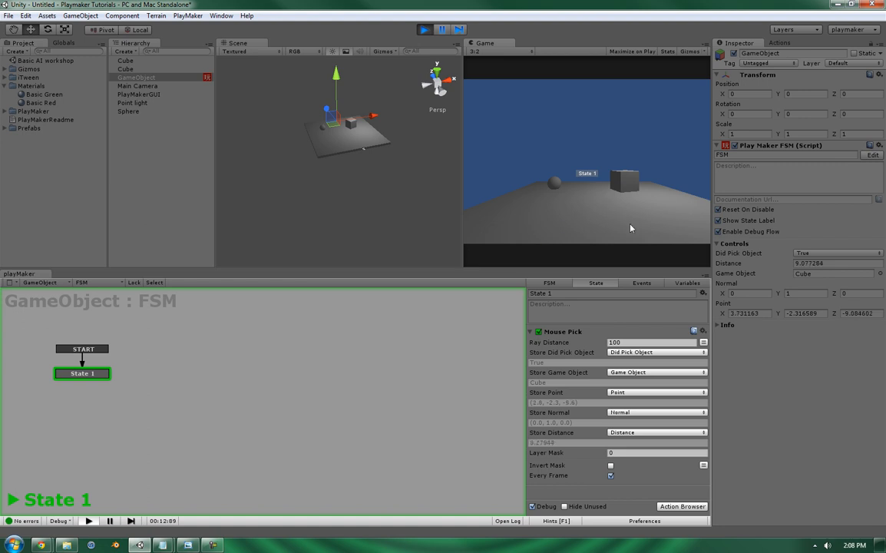
pyautogui.moveTo(621, 226)
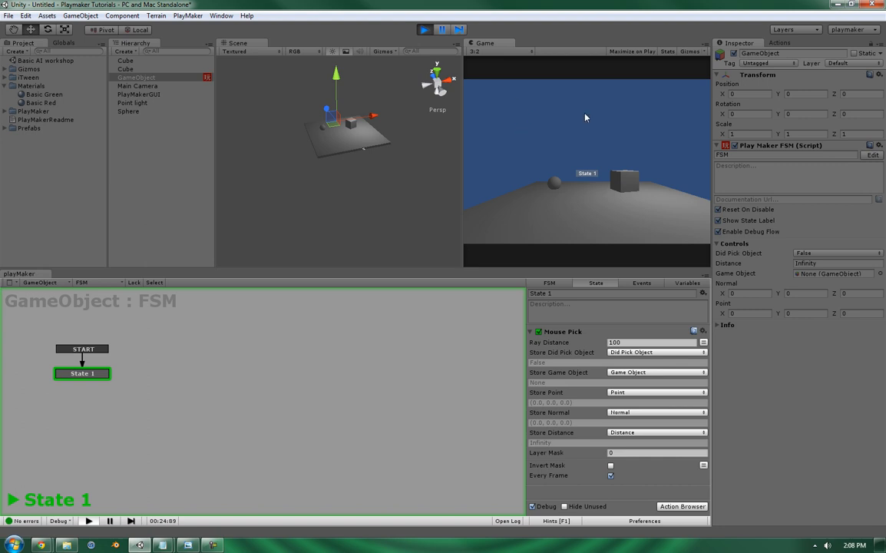
pyautogui.moveTo(577, 95)
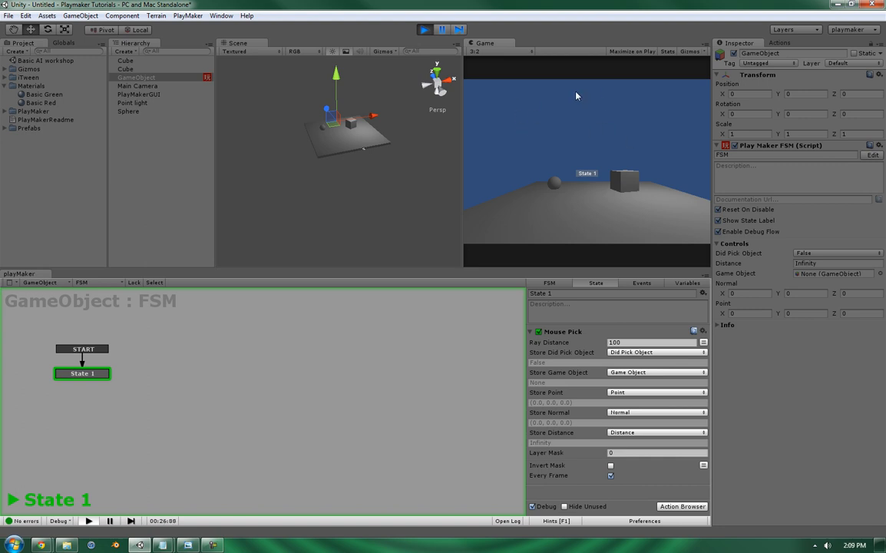
pyautogui.moveTo(591, 117)
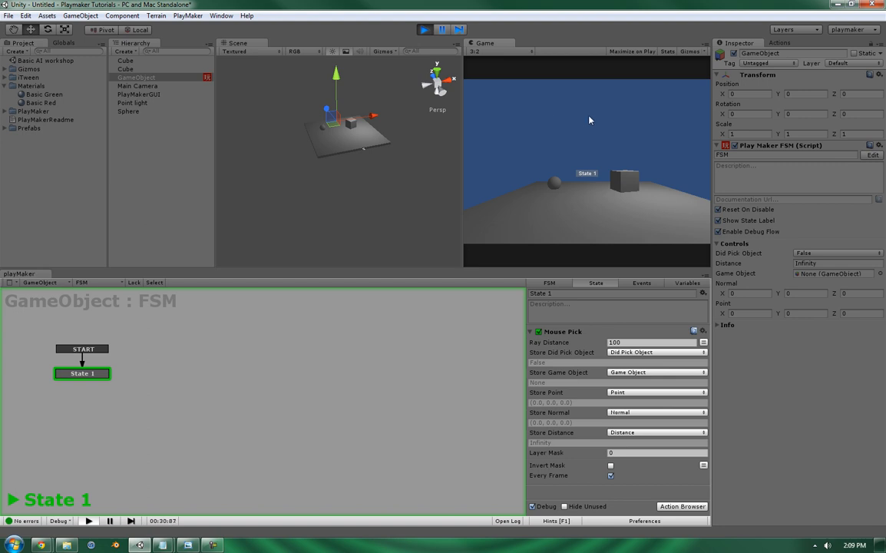
pyautogui.moveTo(557, 106)
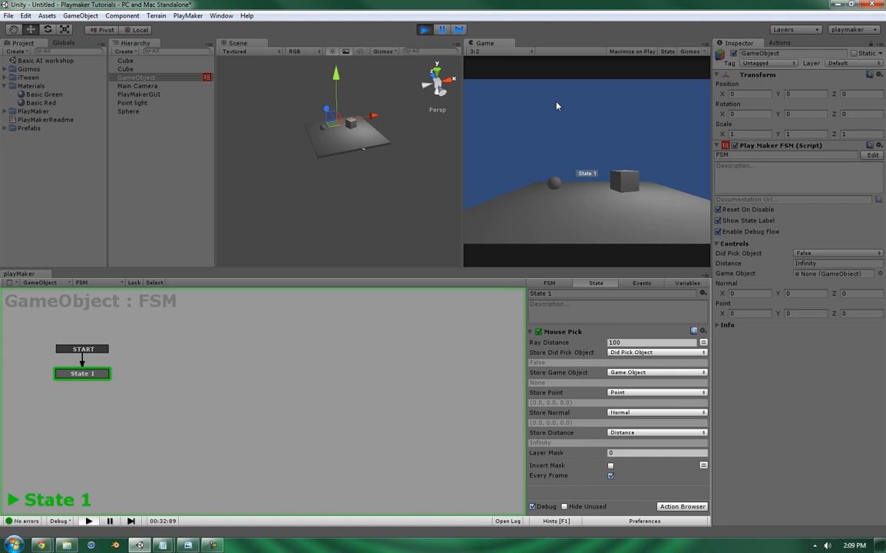
pyautogui.moveTo(593, 132)
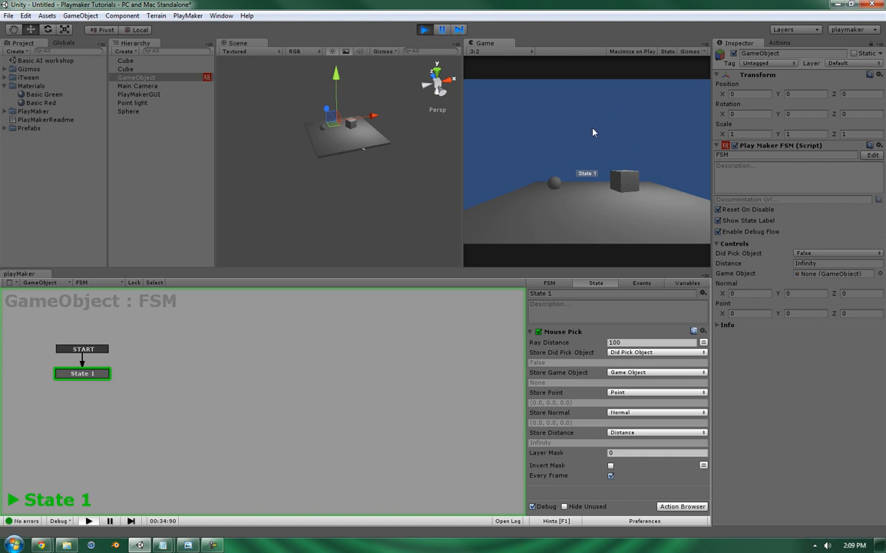
pyautogui.moveTo(577, 124)
pyautogui.write('Floor')
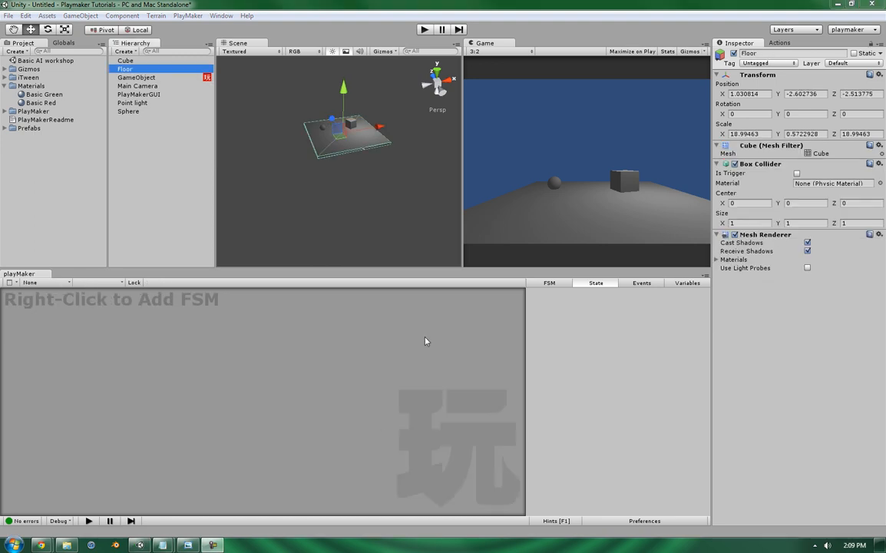
# Select GameObject and start play mode to watch Mouse Pick hits on Floor and Cube.
pyautogui.click(136, 76)
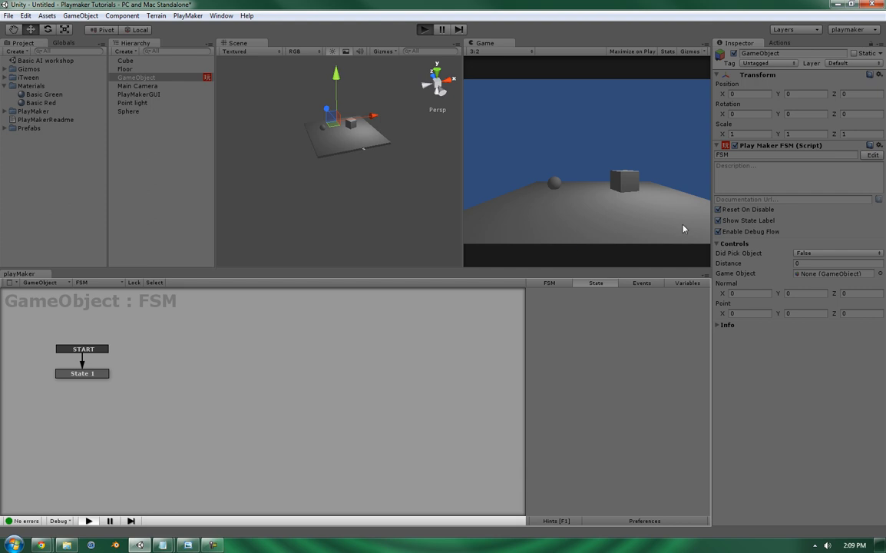
pyautogui.click(424, 29)
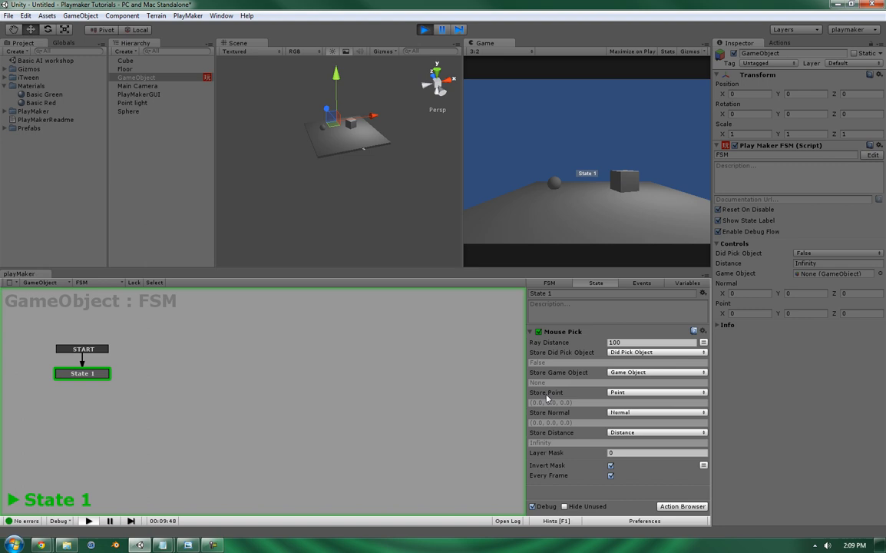
pyautogui.moveTo(721, 310)
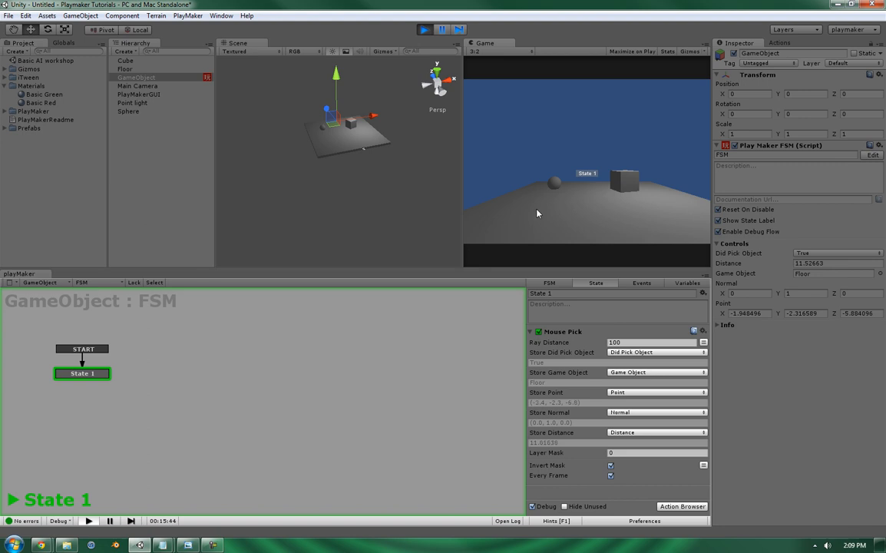
pyautogui.moveTo(538, 196)
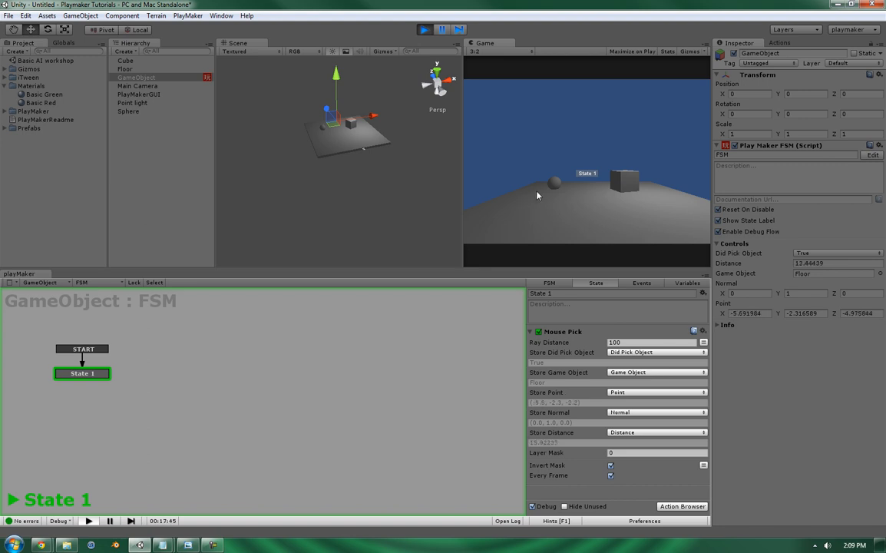
pyautogui.moveTo(607, 207)
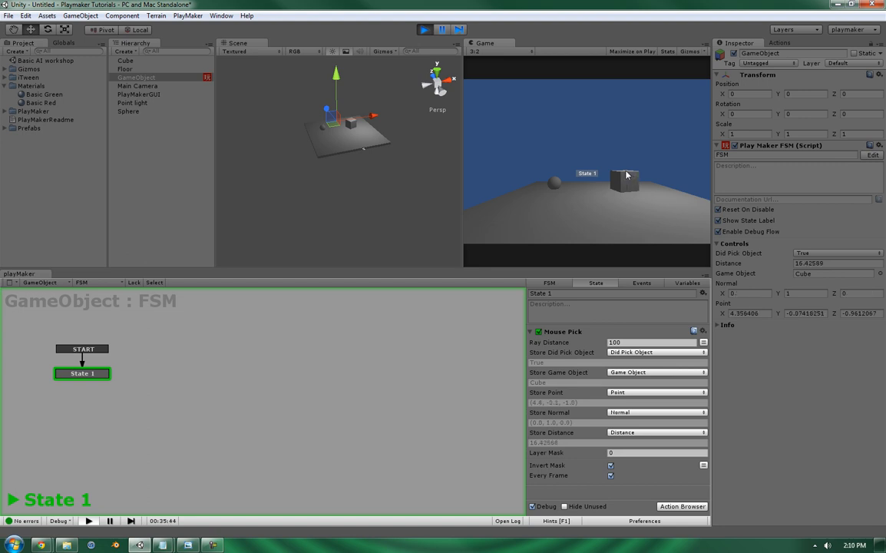
pyautogui.moveTo(568, 199)
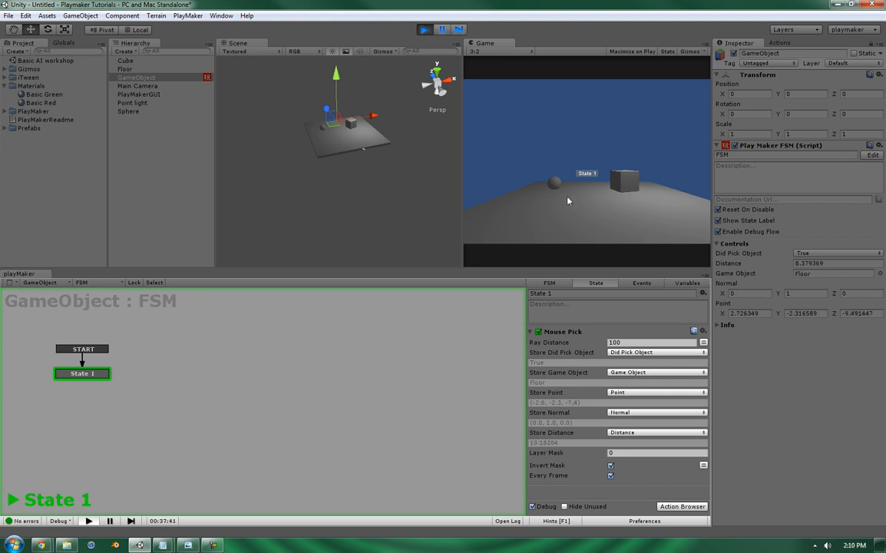
pyautogui.moveTo(642, 211)
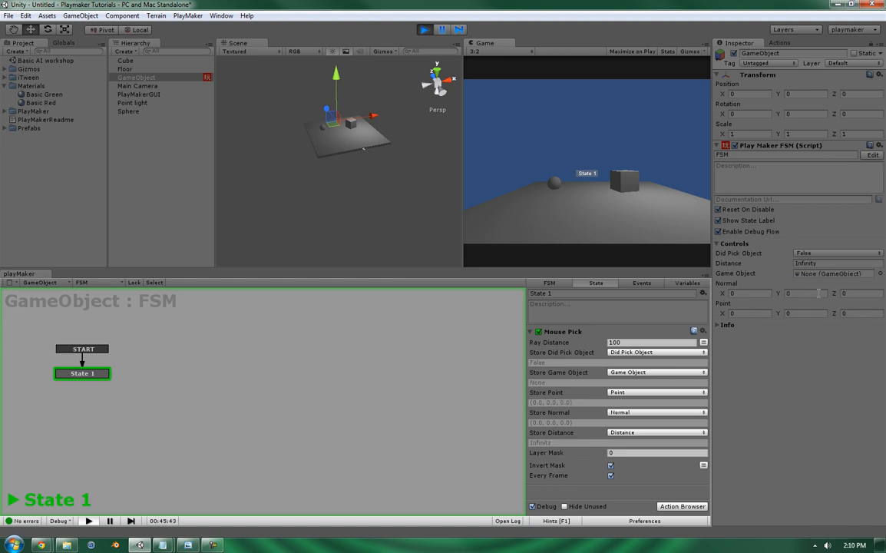
# Hover the floor in the Game view so Mouse Pick reports the Floor at about distance 10.
pyautogui.click(559, 188)
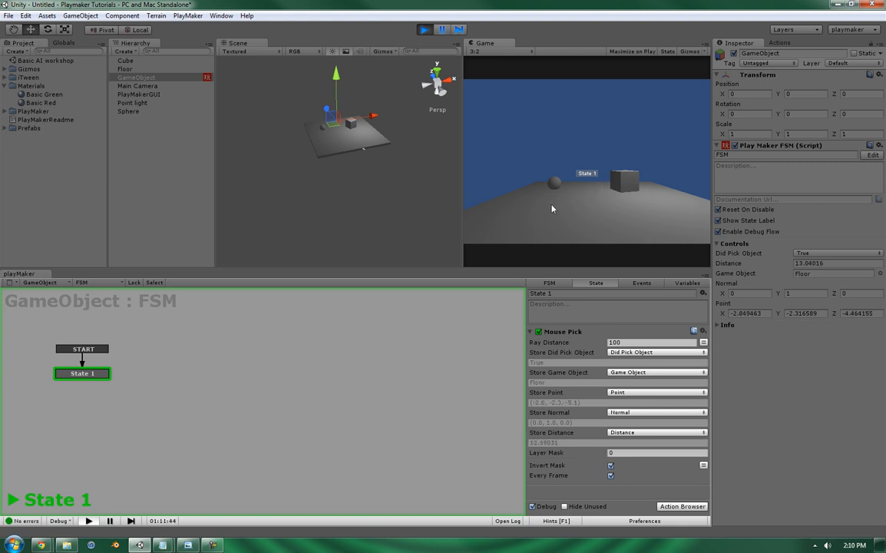
pyautogui.moveTo(591, 190)
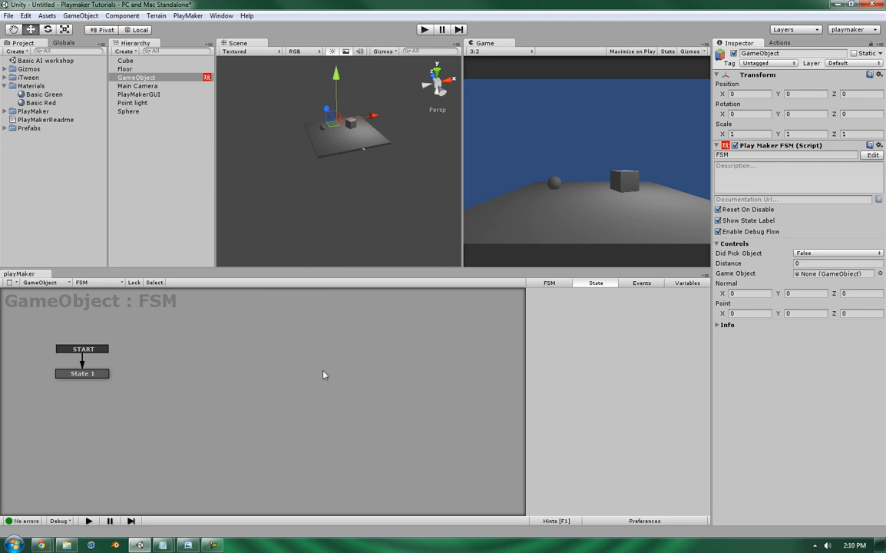
# Select the Sphere and review the project's defined layers.
pyautogui.click(83, 373)
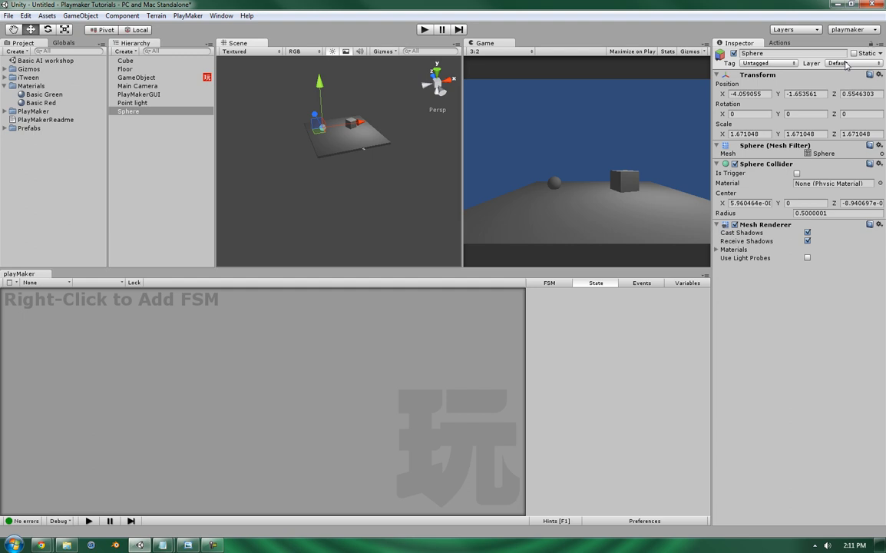
pyautogui.click(852, 63)
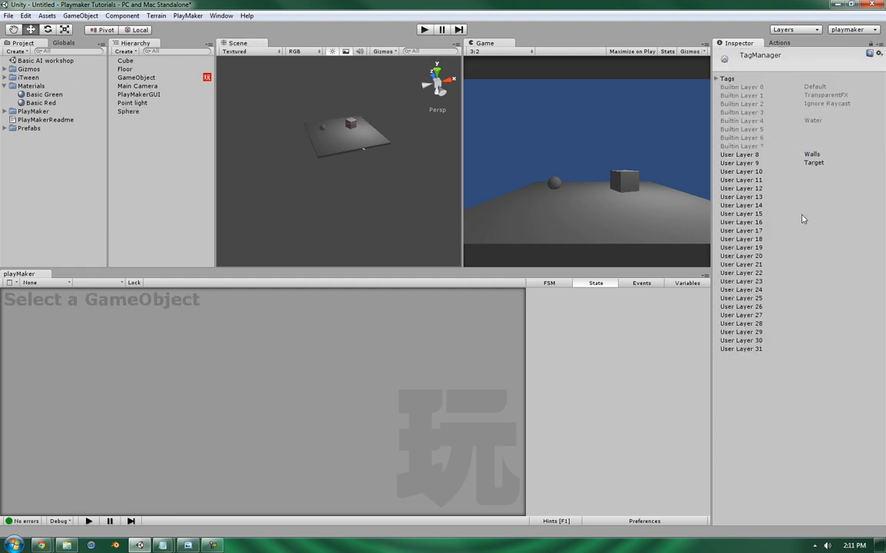
pyautogui.moveTo(388, 227)
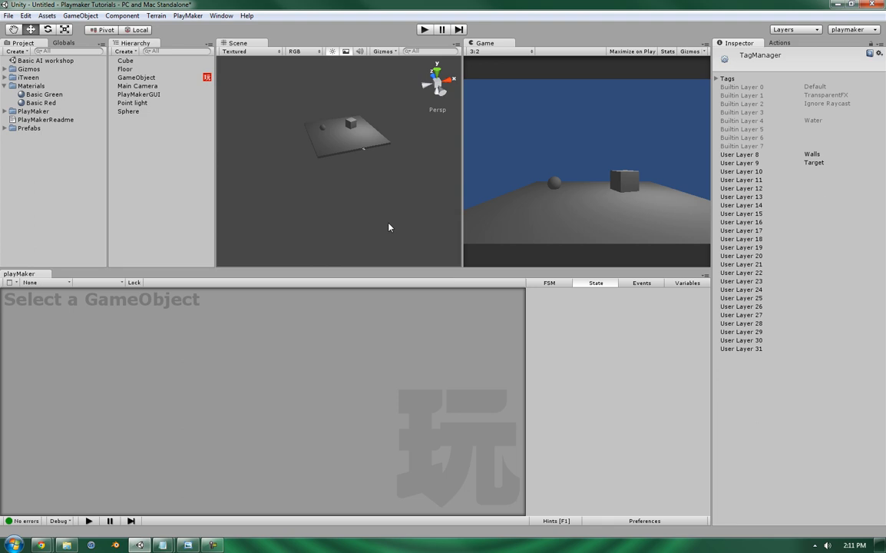
pyautogui.click(129, 110)
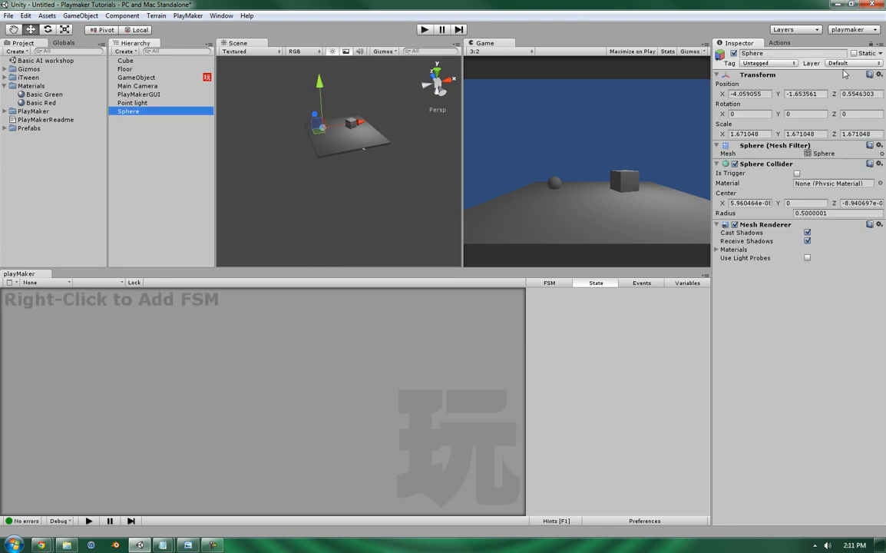
# Set the Sphere's layer to Ignore Raycast, then reselect GameObject with the FSM.
pyautogui.click(841, 63)
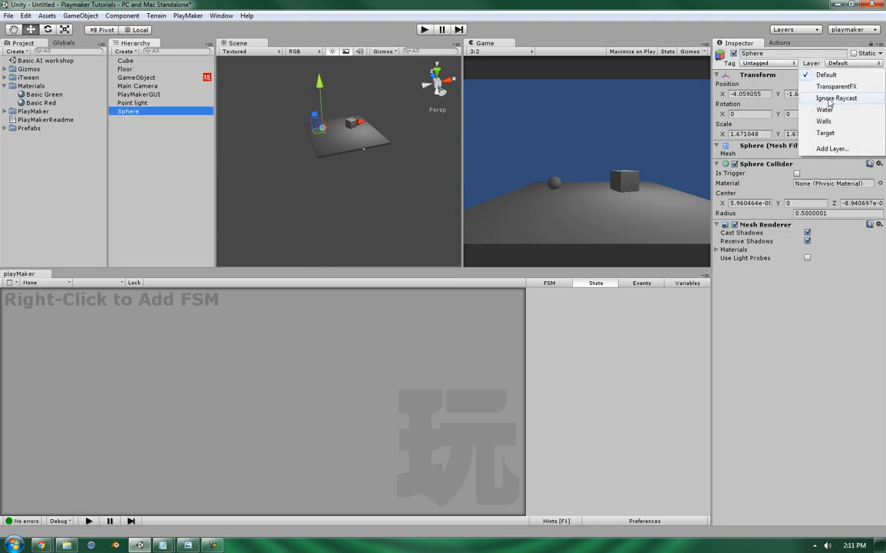
pyautogui.click(836, 98)
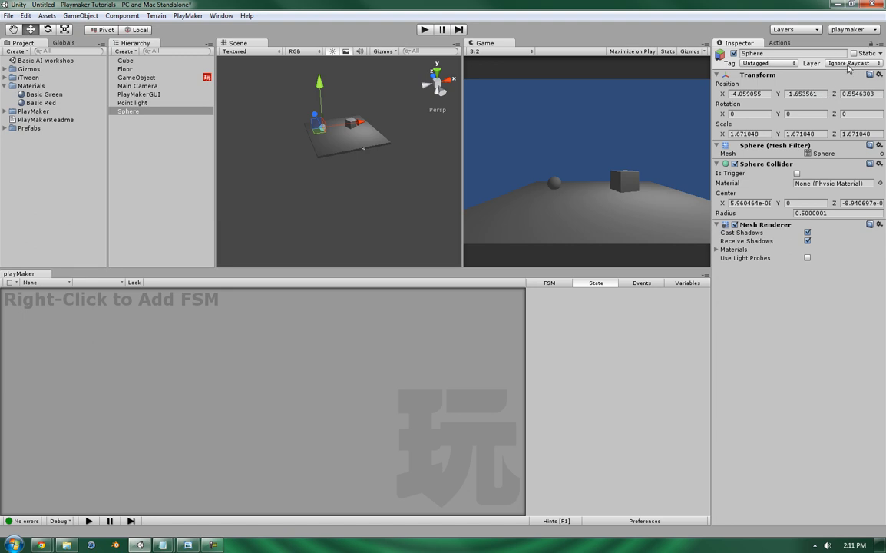
pyautogui.click(852, 63)
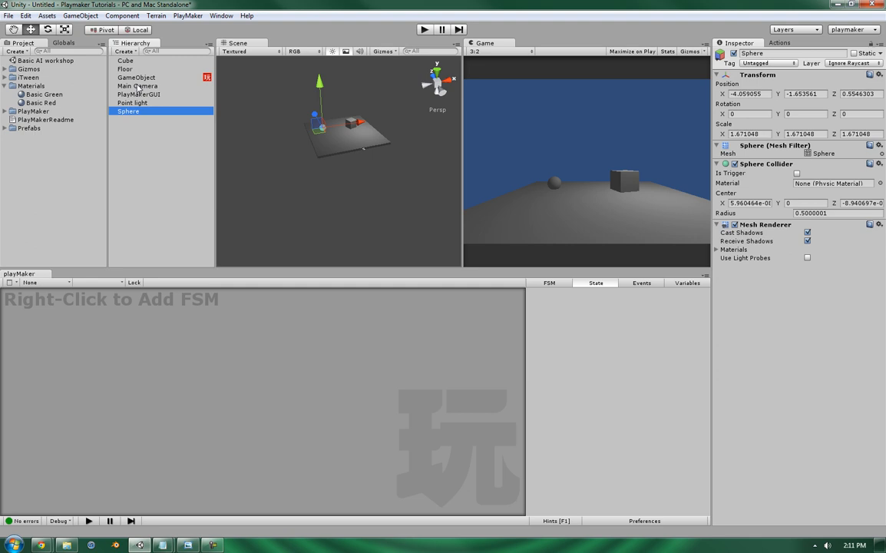
pyautogui.click(135, 77)
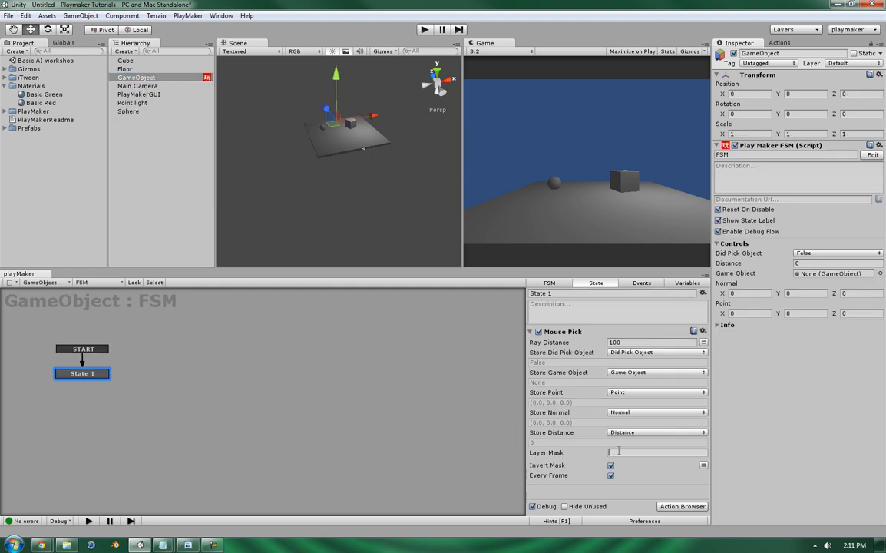
# Set Mouse Pick's Layer Mask to size 1 with Ignore Raycast, toggle Invert Mask, and run play mode.
pyautogui.write('1')
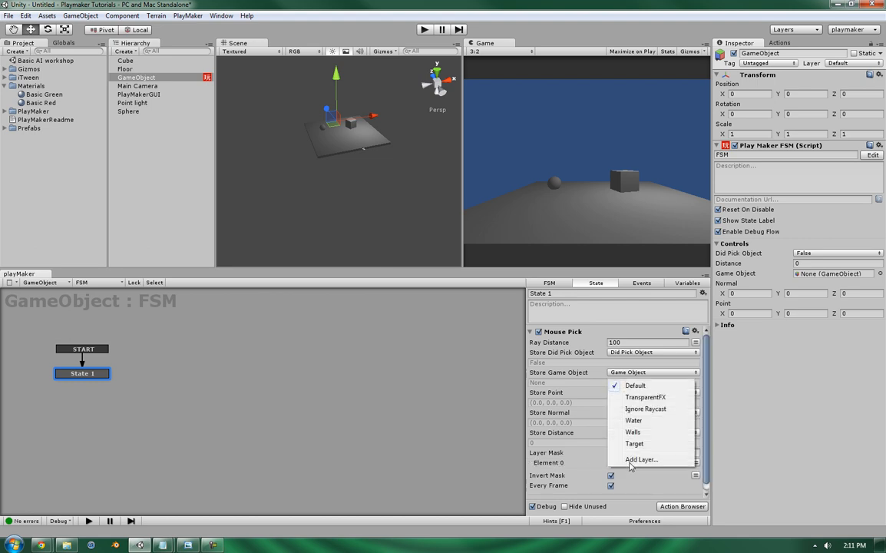
pyautogui.click(645, 408)
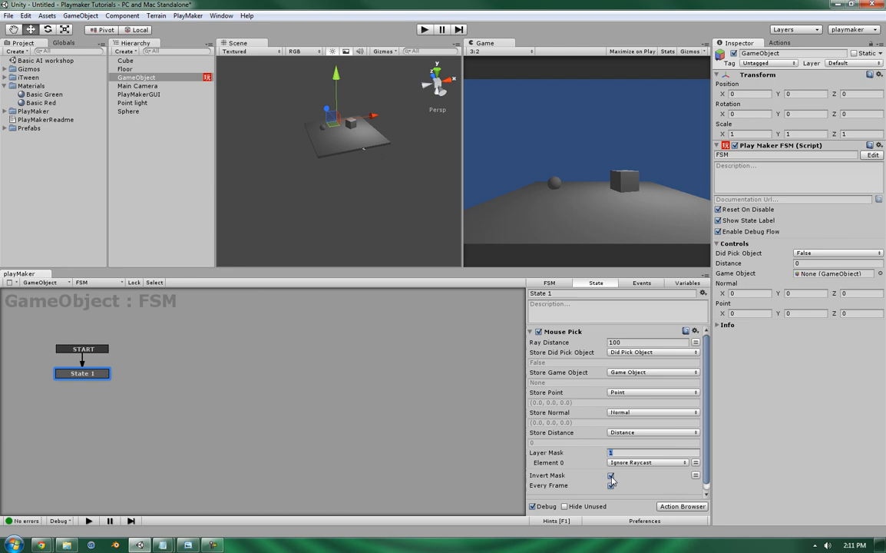
pyautogui.click(611, 474)
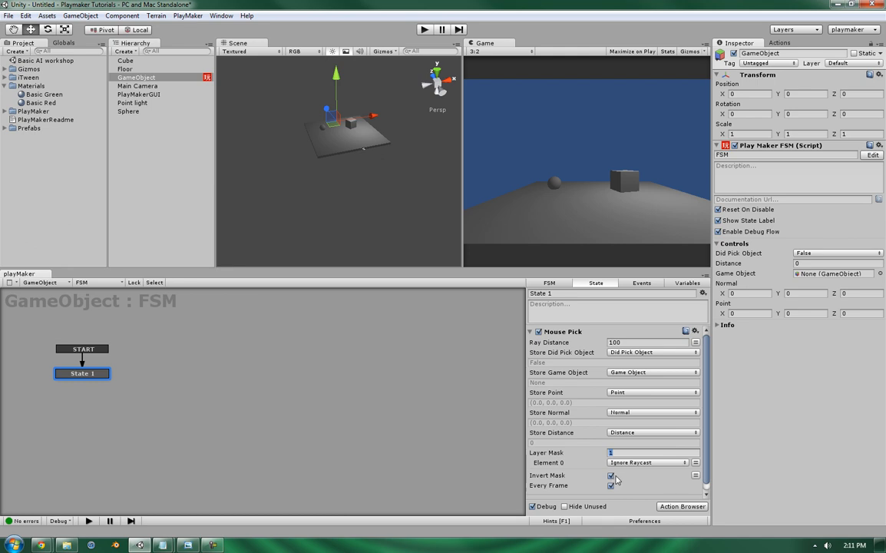
pyautogui.click(611, 485)
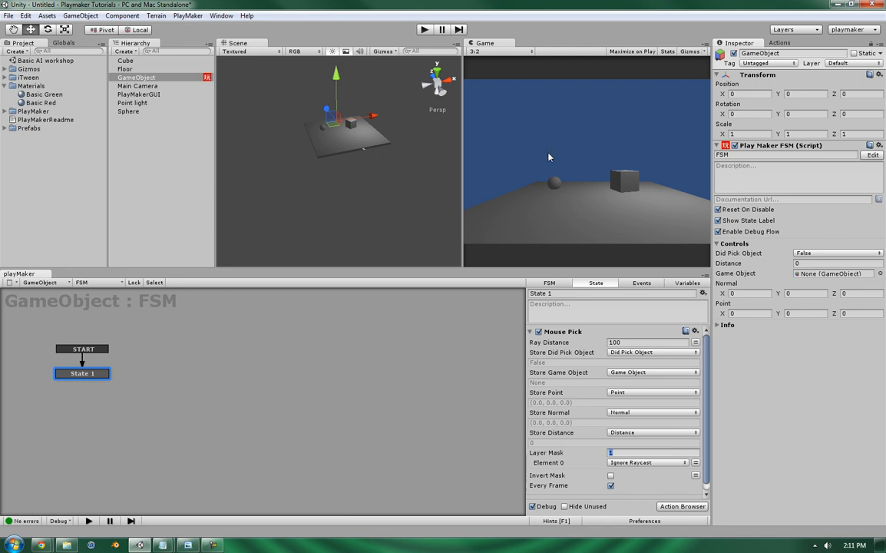
pyautogui.click(424, 29)
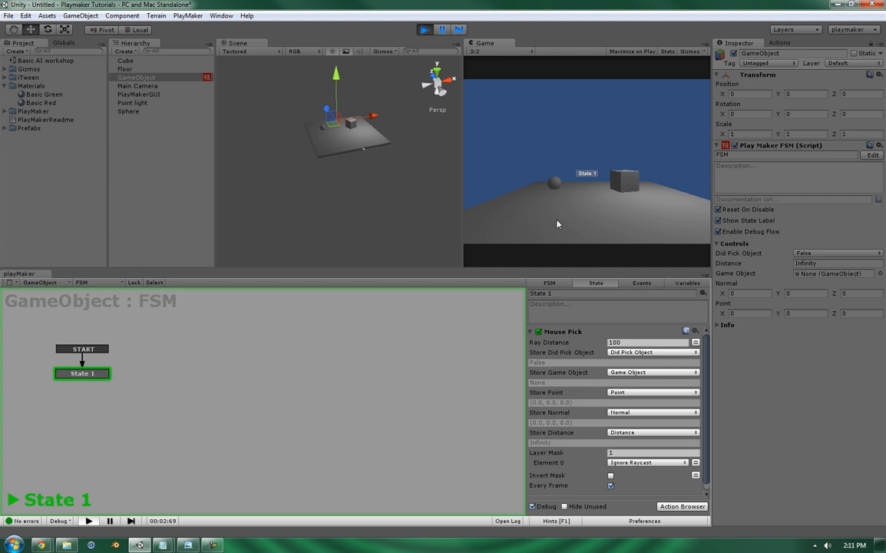
pyautogui.moveTo(608, 226)
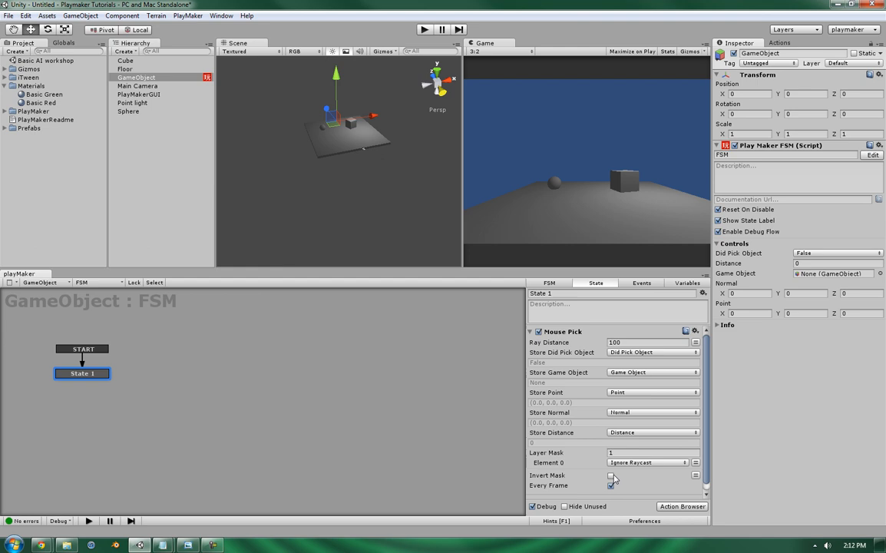
# Enable Invert Mask on the Mouse Pick action's Ignore Raycast layer mask.
pyautogui.click(611, 476)
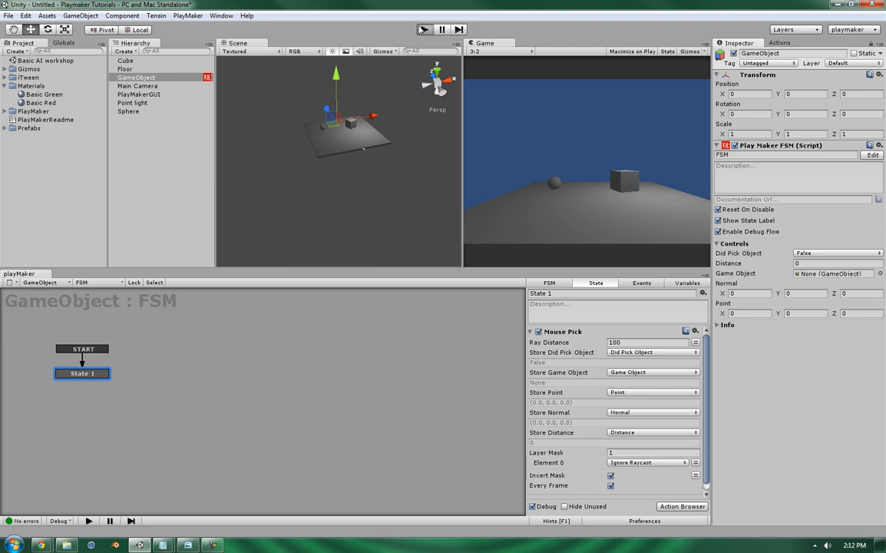